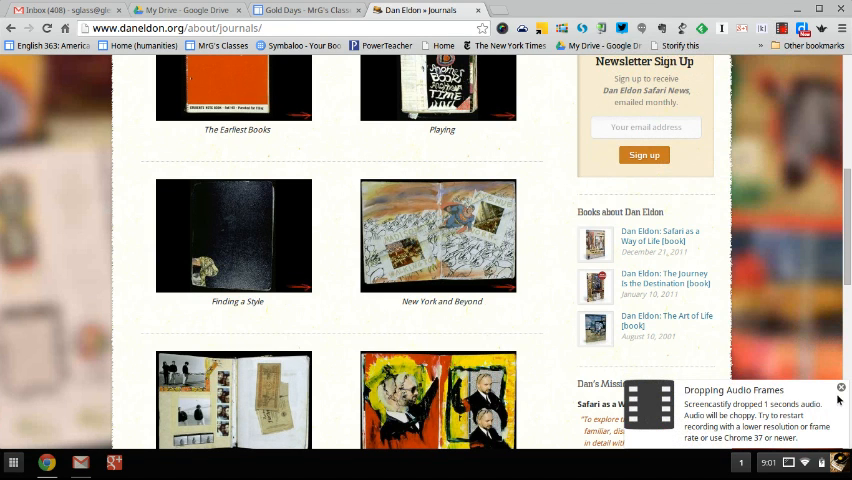
Browse the journal thumbnails and enlarge the Superman street-name collage spread for a partial screenshot
click(840, 388)
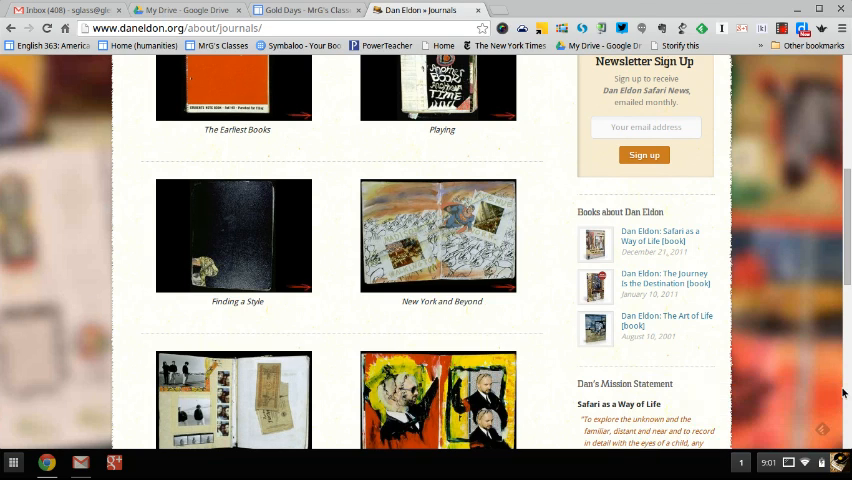
scroll(down, 3)
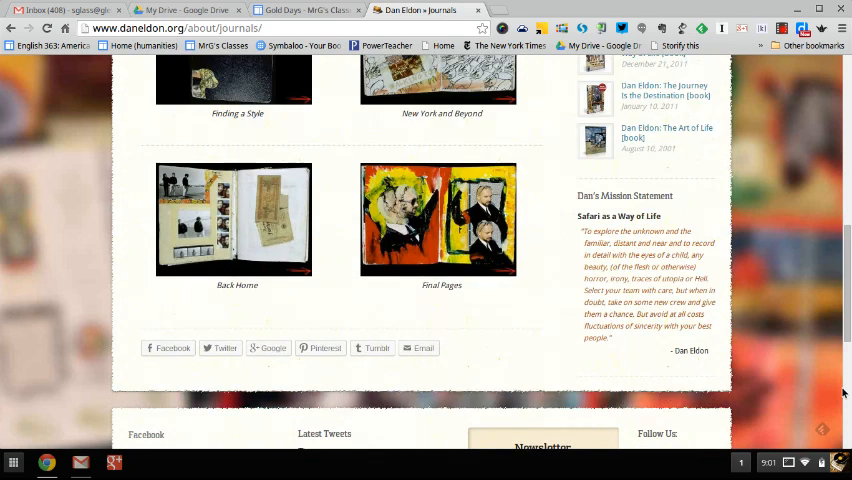
scroll(up, 3)
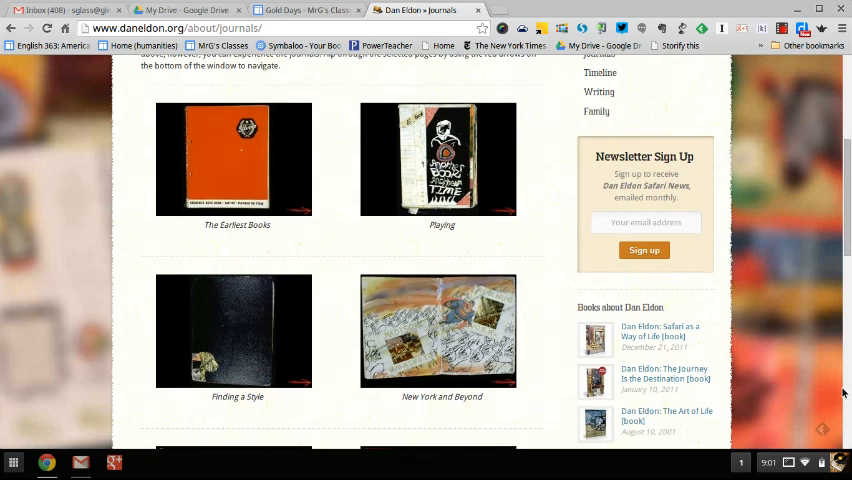
scroll(down, 3)
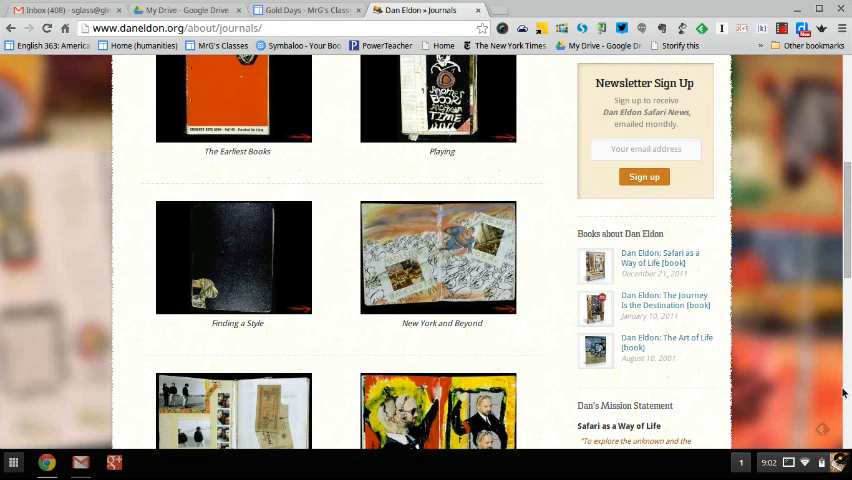
mouse_move(840, 388)
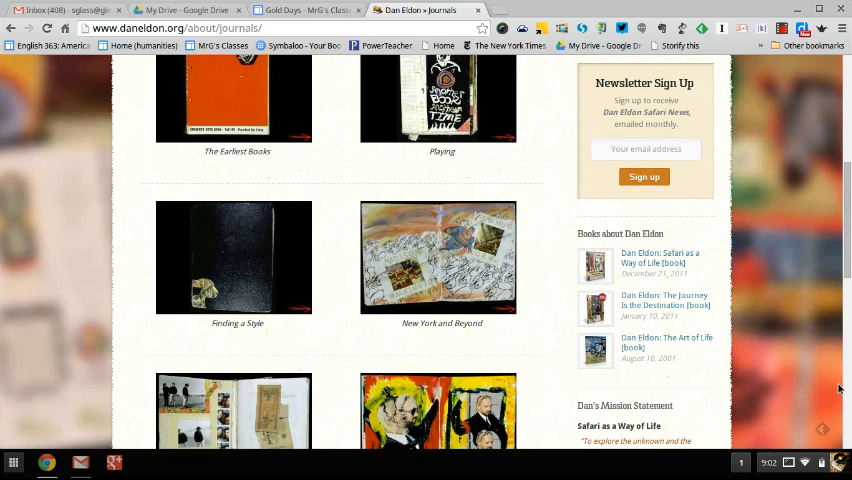
mouse_move(480, 276)
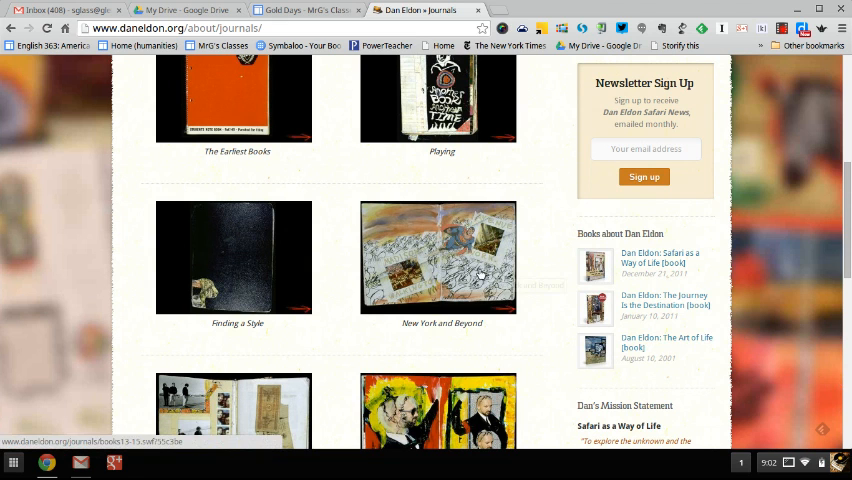
click(436, 256)
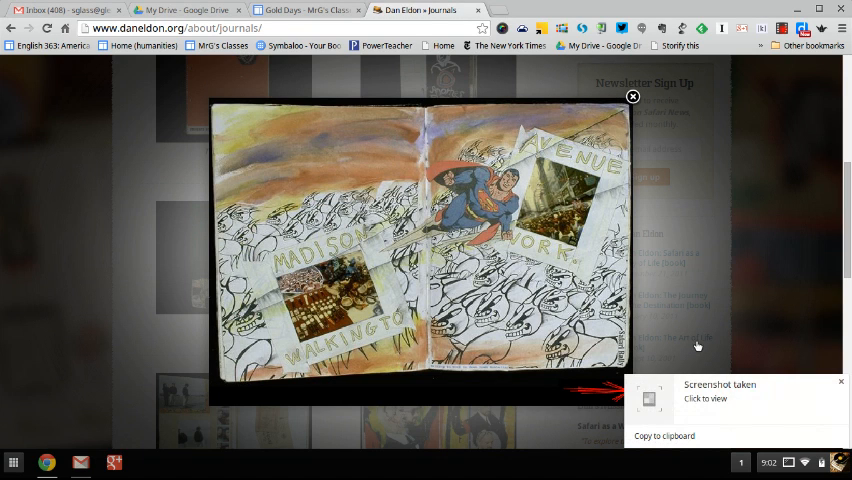
mouse_move(718, 412)
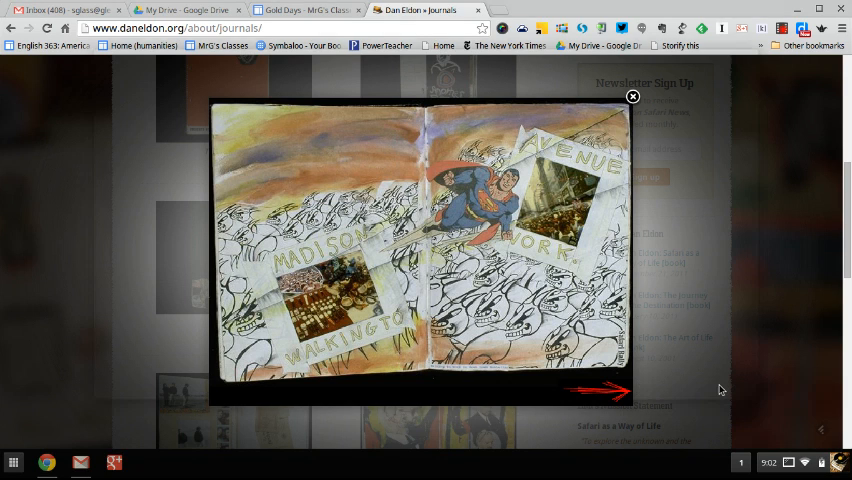
Show the Downloads list with today's new Screenshot PNG at the top
click(148, 462)
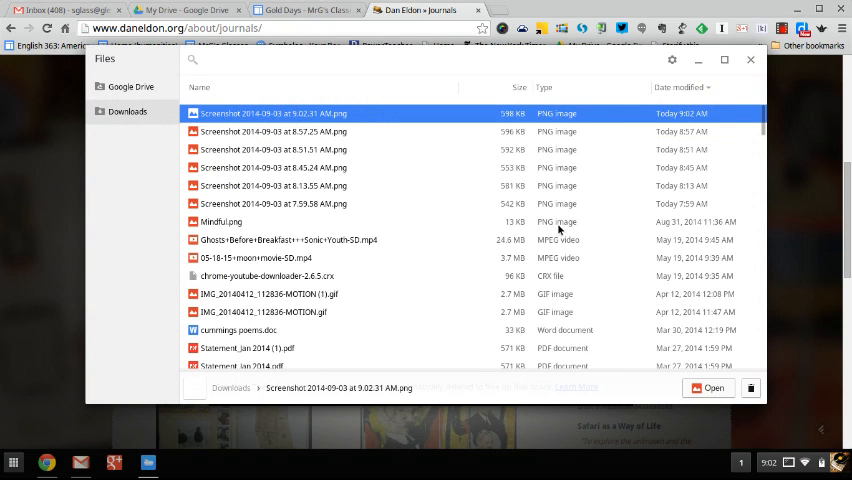
mouse_move(484, 240)
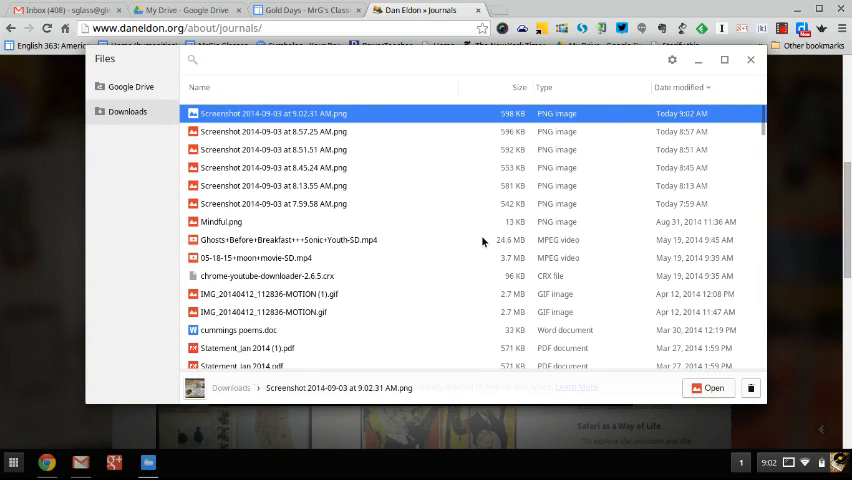
mouse_move(312, 128)
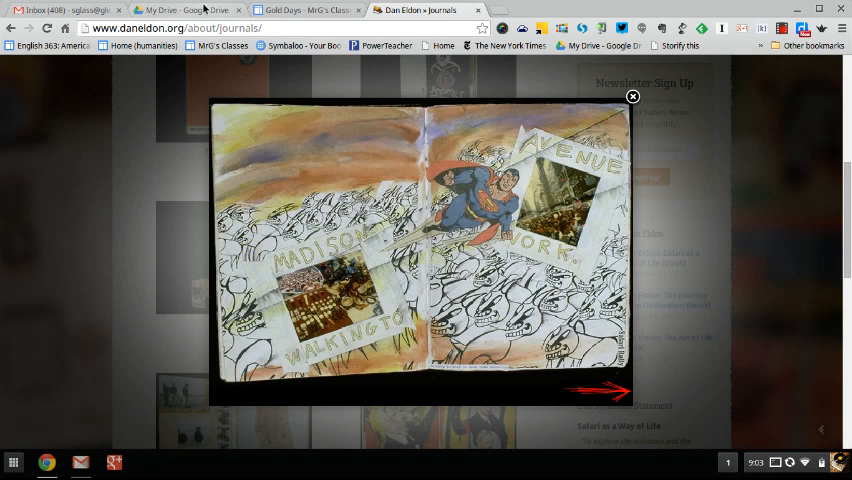
View My Drive listing the Screenshot 2014-09-03 PNG beside Student Folders and Humanities
click(184, 10)
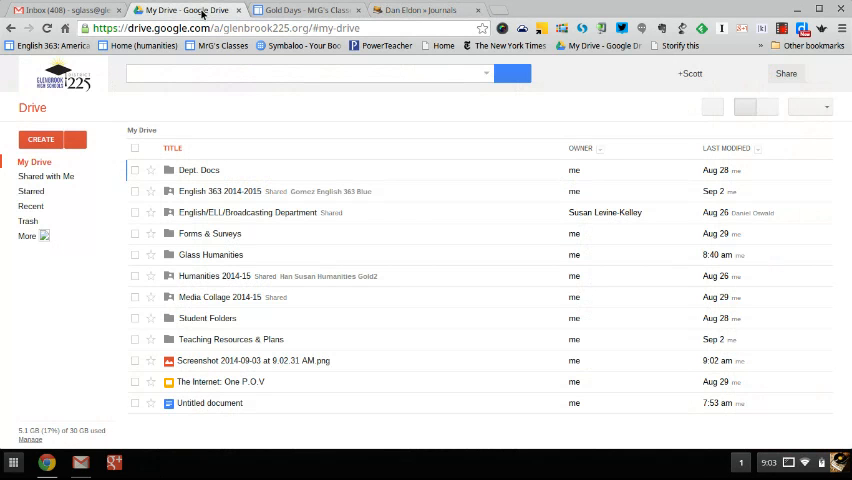
click(210, 232)
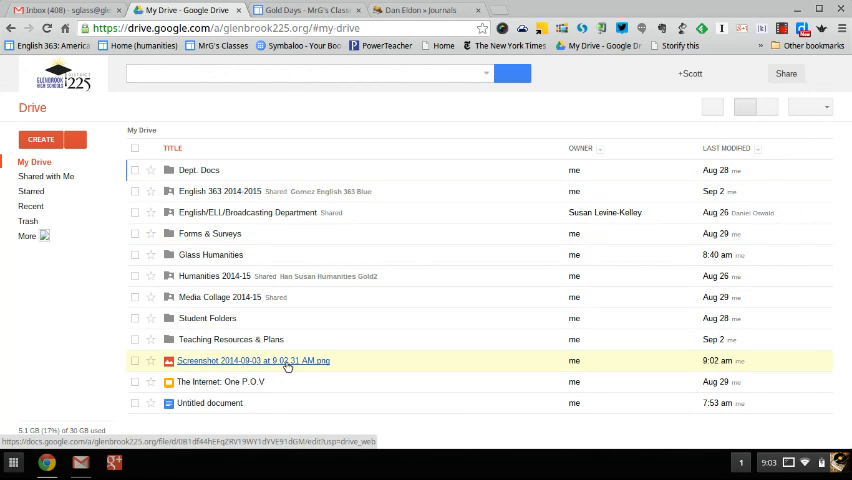
mouse_move(320, 382)
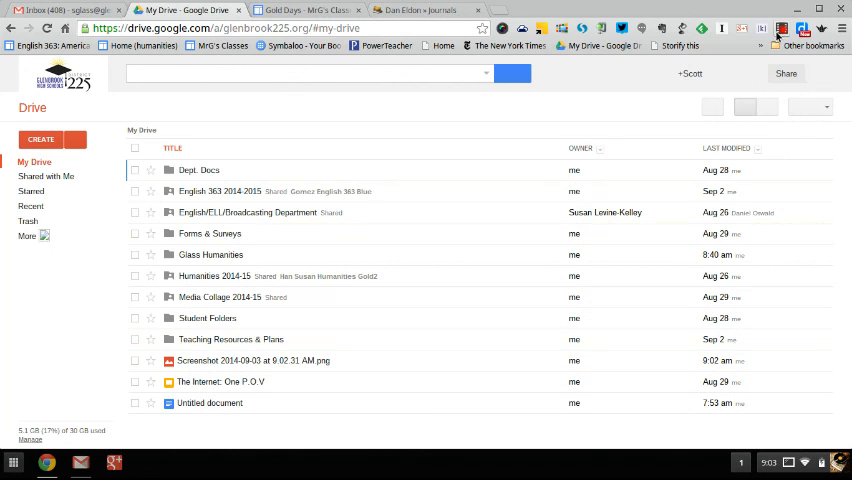
mouse_move(782, 32)
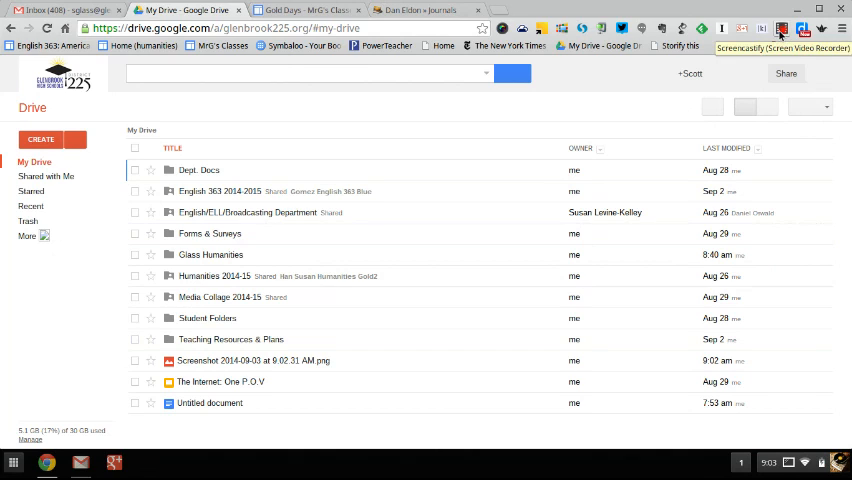